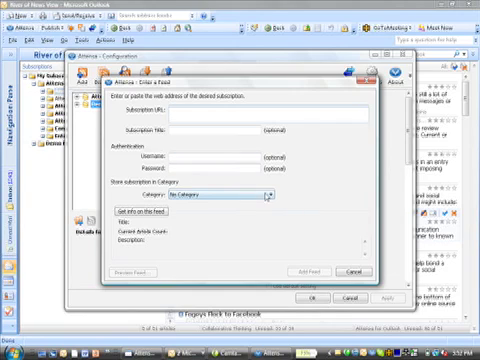
Step: Browse the Attensa feed library rather than entering a feed address
{"action": "left_click", "coordinate": [268, 192]}
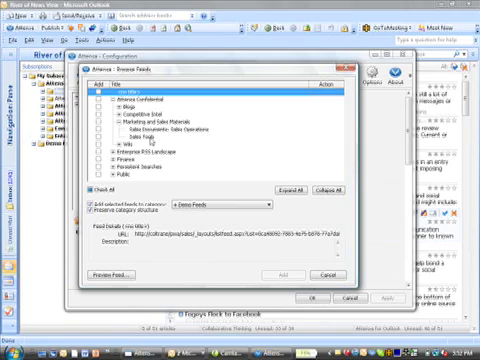
Step: Select a library feed and file it under the Attensa Project Management folder
{"action": "left_click", "coordinate": [150, 132]}
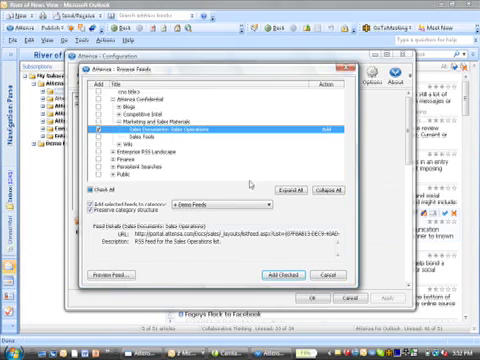
{"action": "left_click", "coordinate": [230, 200]}
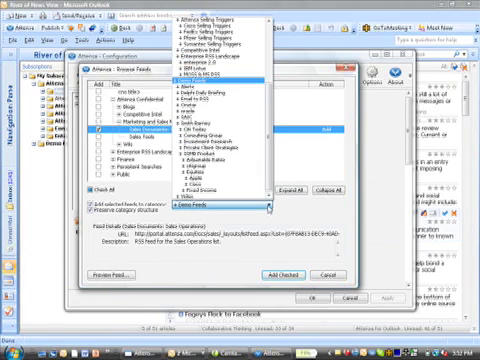
{"action": "scroll", "scroll_direction": "down", "scroll_amount": 3}
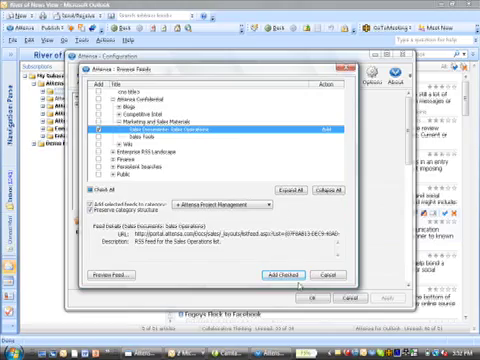
{"action": "left_click", "coordinate": [296, 274]}
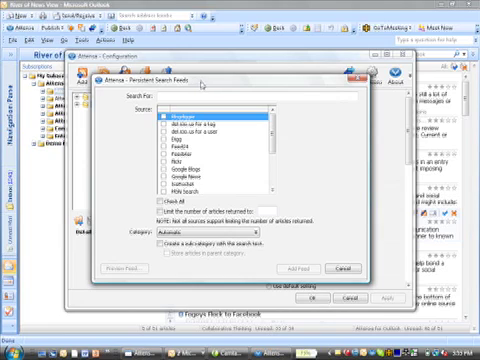
{"action": "mouse_move", "coordinate": [224, 86]}
{"action": "type", "text": "G"}
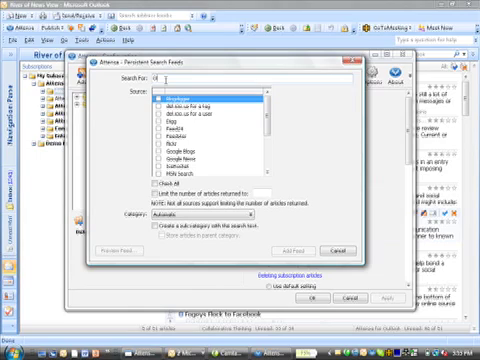
Step: Enter the 'office' search phrase with a Custom scope and tick a search-engine source
{"action": "type", "text": "office 2.0 co"}
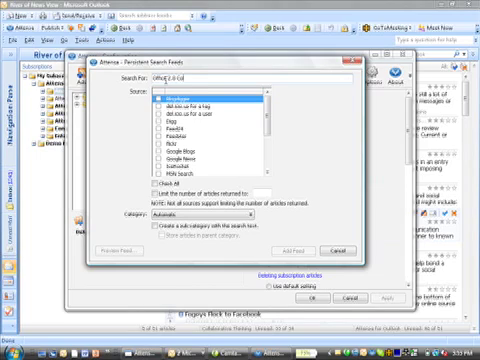
{"action": "type", "text": "Custom"}
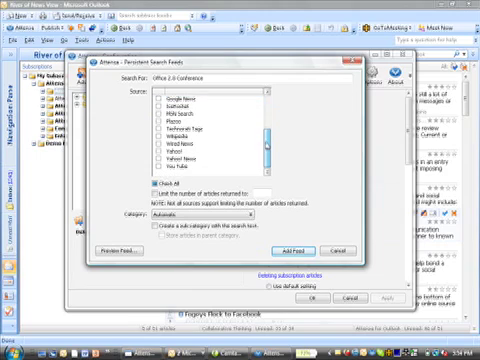
{"action": "left_click", "coordinate": [180, 156]}
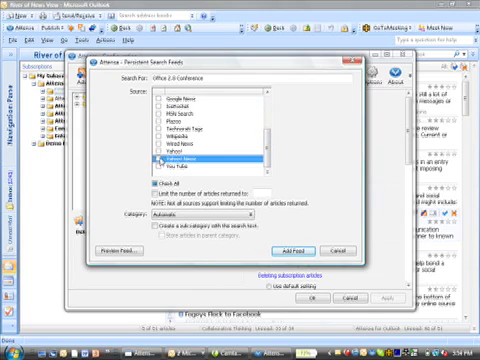